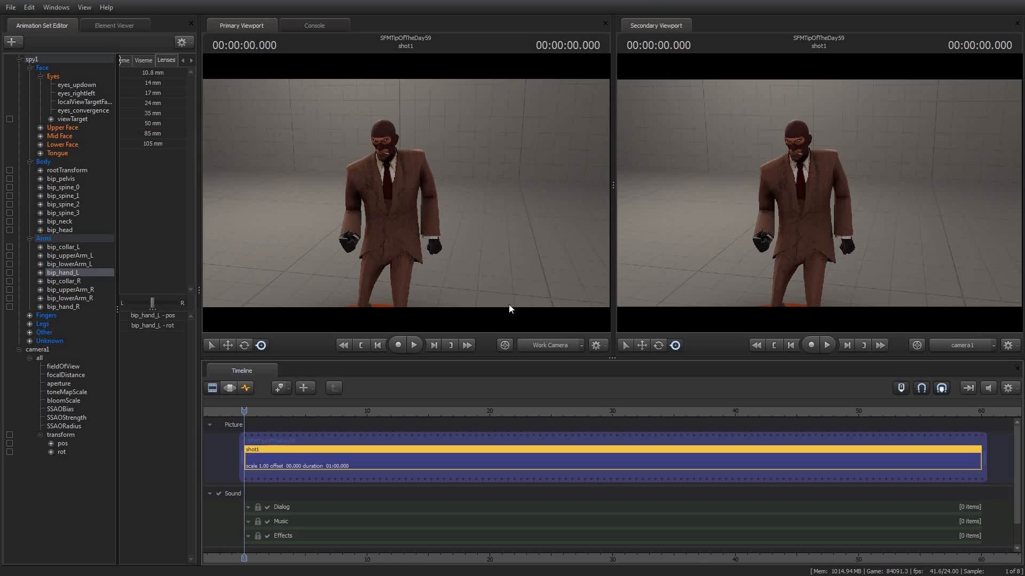
# Step: Play the Spy's taunt animation, then stop it and return to the start
pyautogui.click(413, 345)
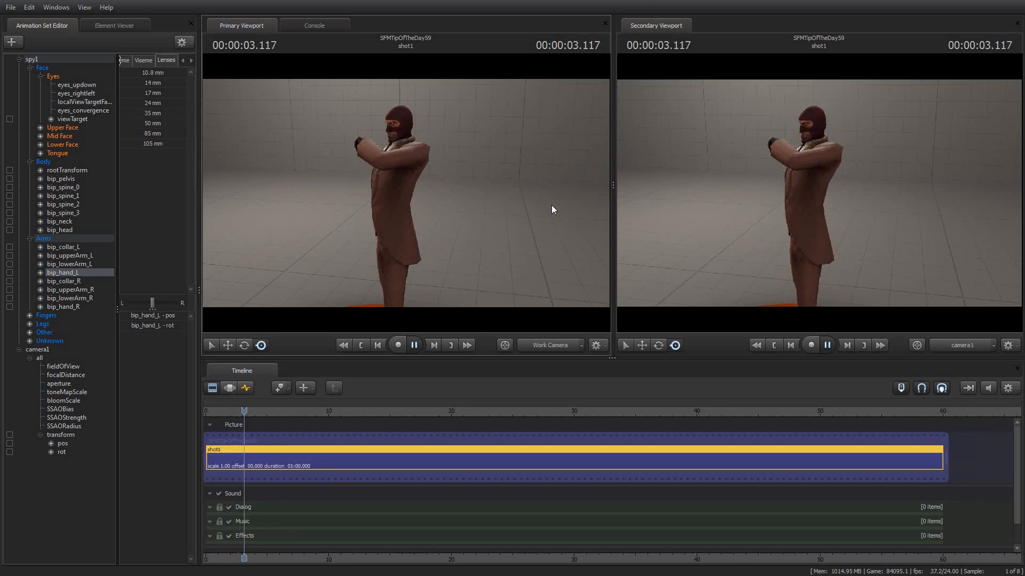
pyautogui.click(414, 344)
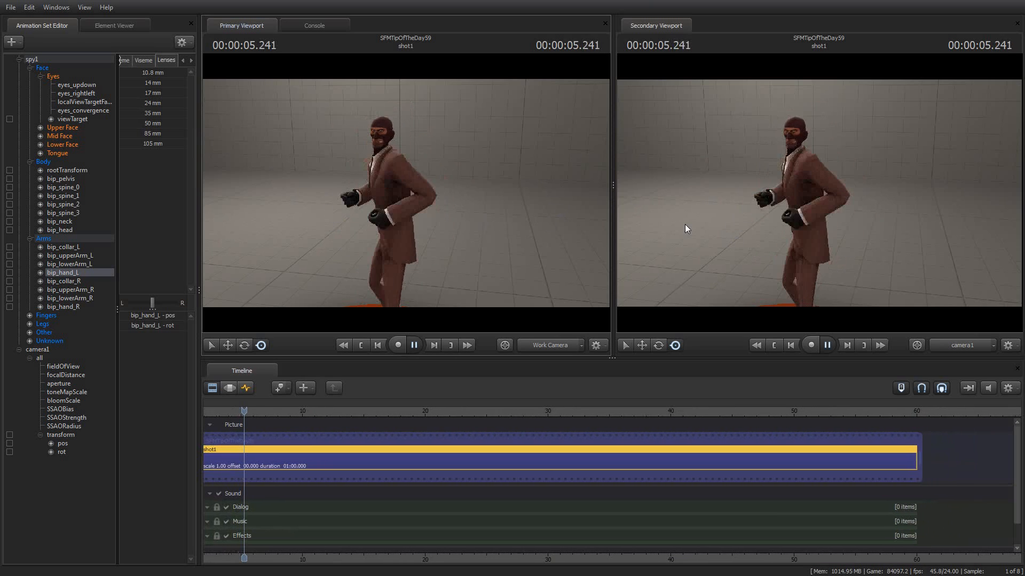
pyautogui.click(414, 345)
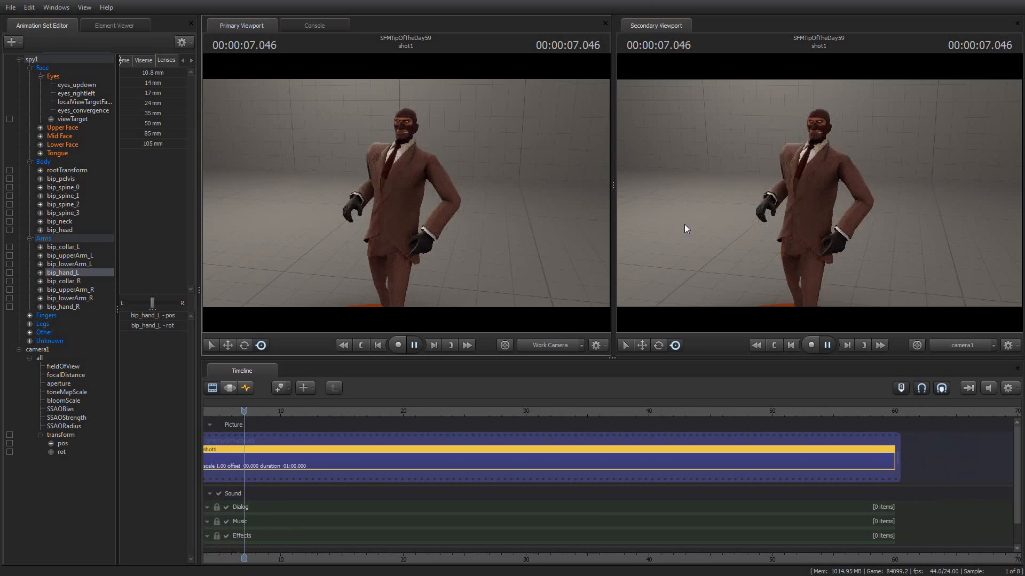
pyautogui.click(413, 345)
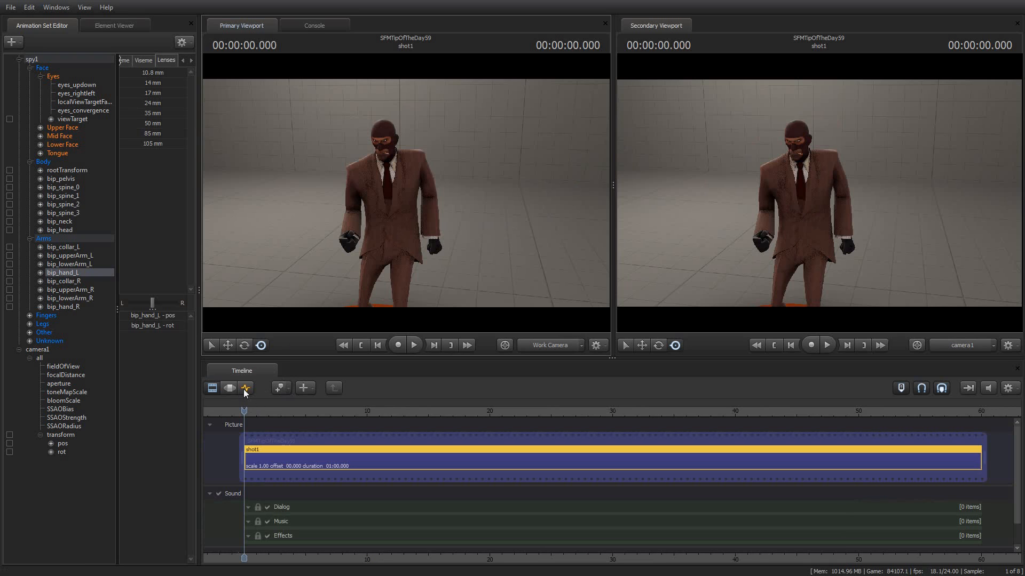
# Step: Show Graph Editor curves for bip_spine_1, bip_lowerArm_L, fieldOfView and bip_hand_R
pyautogui.click(245, 388)
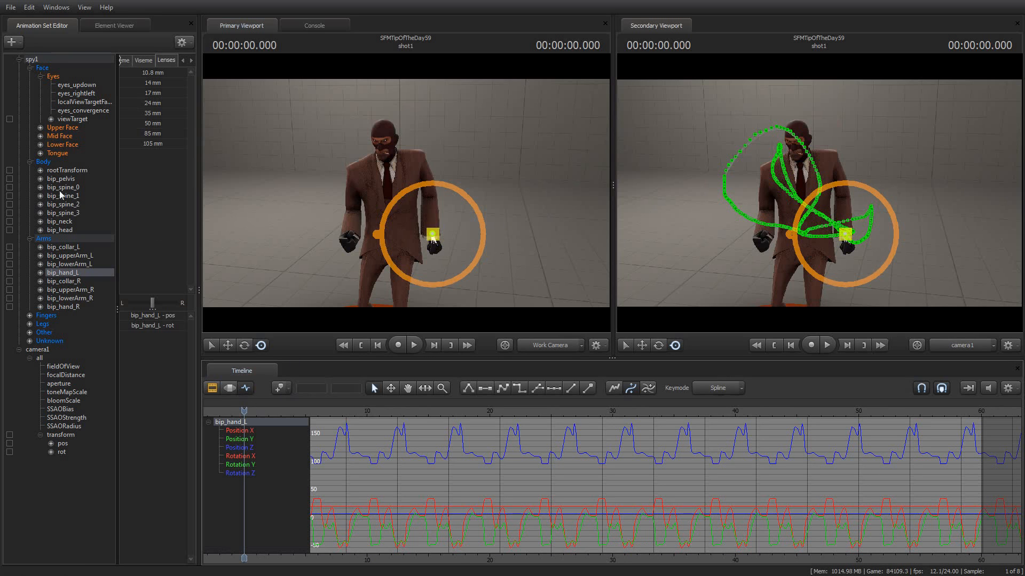
pyautogui.click(63, 187)
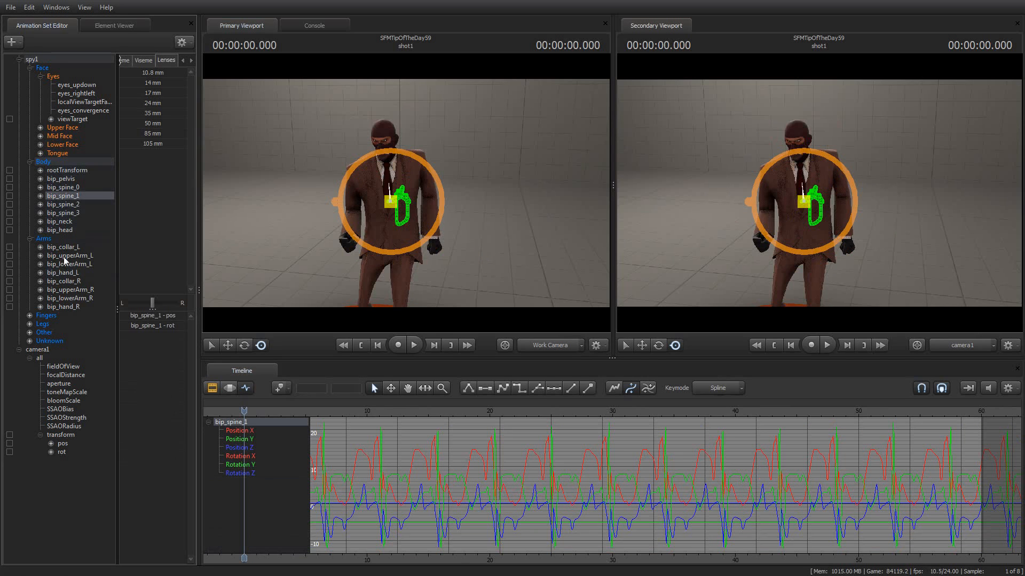
pyautogui.click(70, 264)
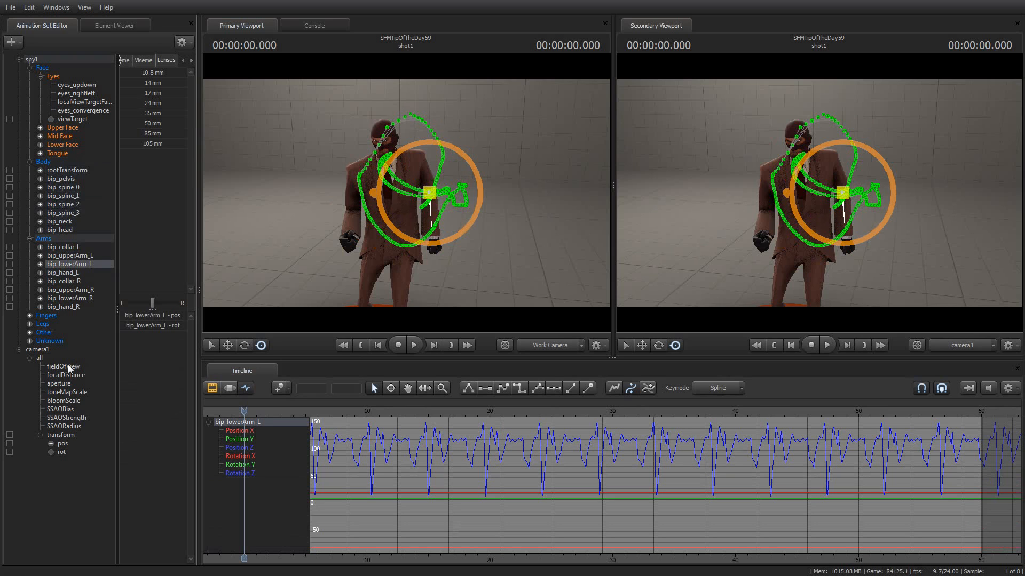
pyautogui.click(63, 366)
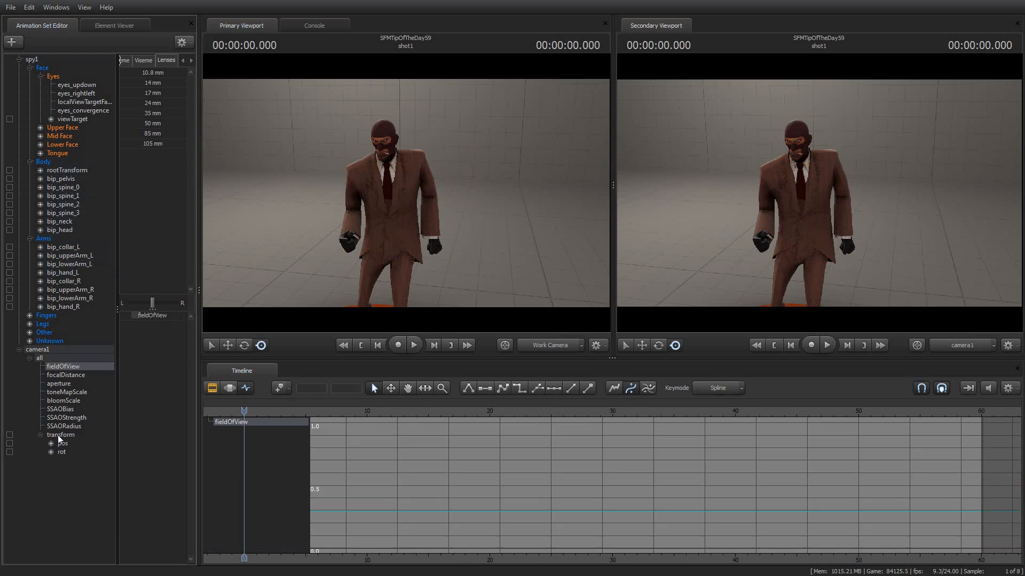
pyautogui.rightClick(61, 435)
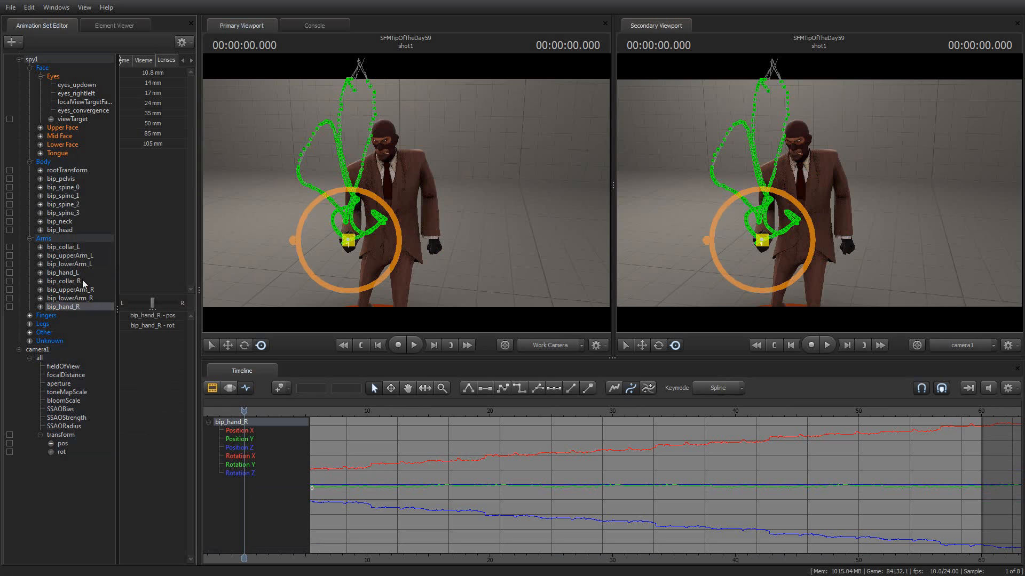
# Step: Set the Work Camera Lock on bip_hand_L and play the taunt to watch it follow
pyautogui.rightClick(62, 273)
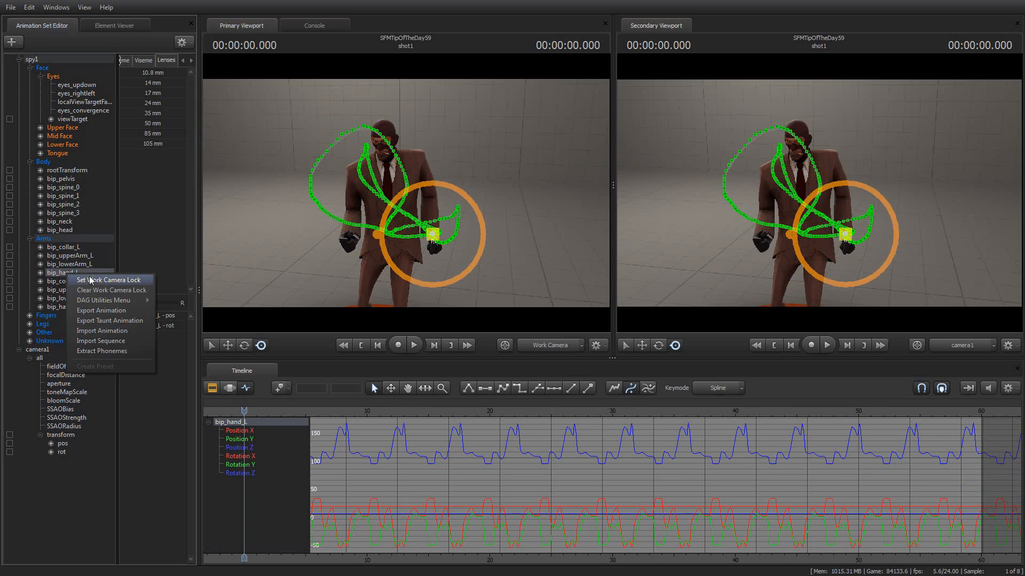
pyautogui.click(108, 280)
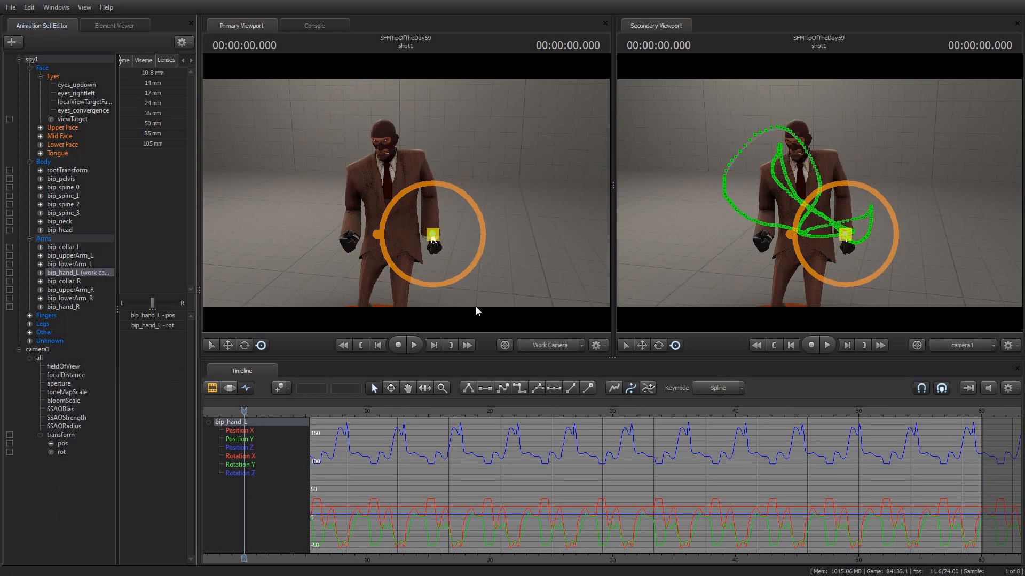
pyautogui.click(413, 345)
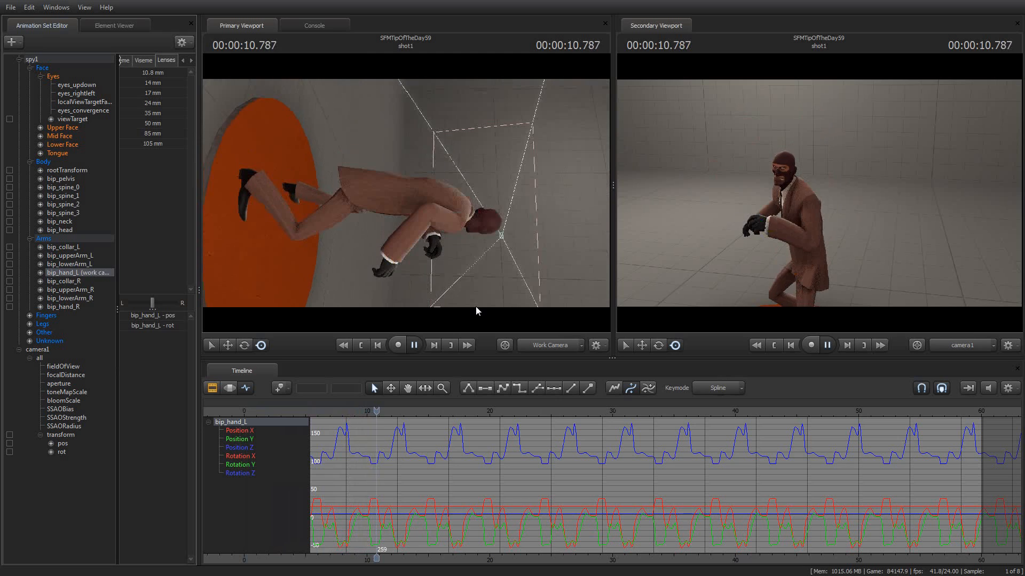
# Step: Open the bip_hand_L context menu to clear the work camera lock
pyautogui.rightClick(75, 273)
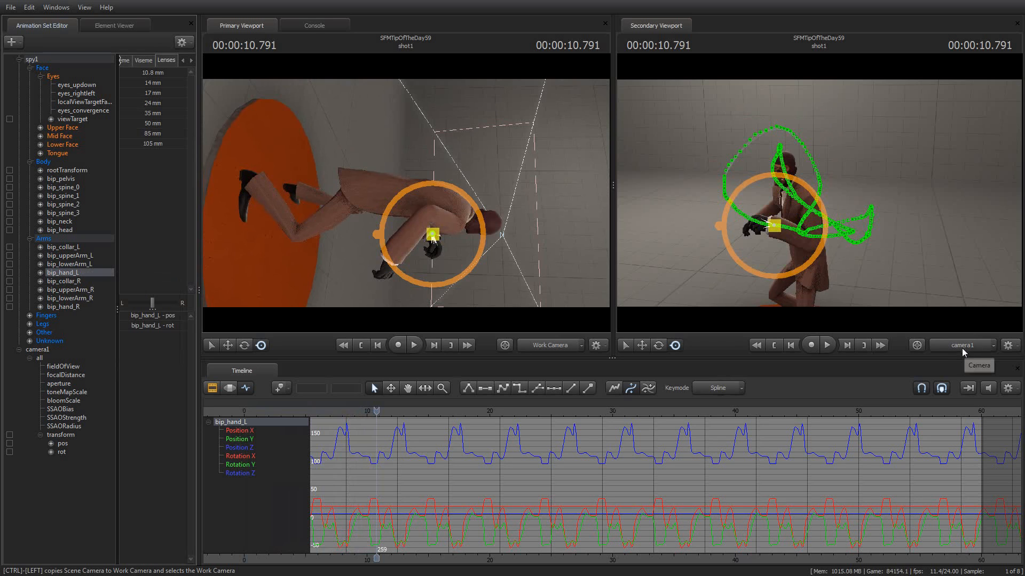
pyautogui.moveTo(964, 351)
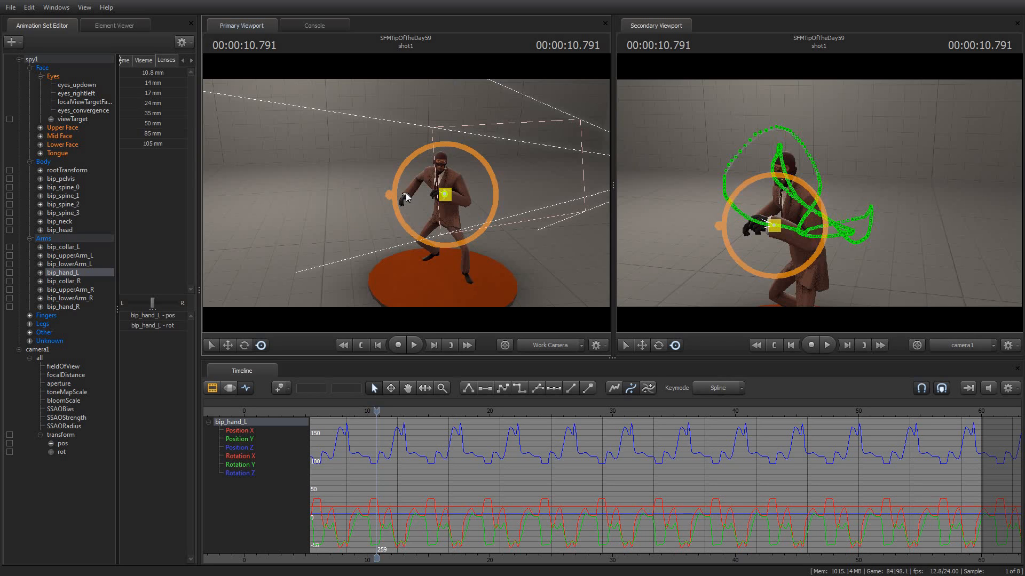
pyautogui.moveTo(395, 230)
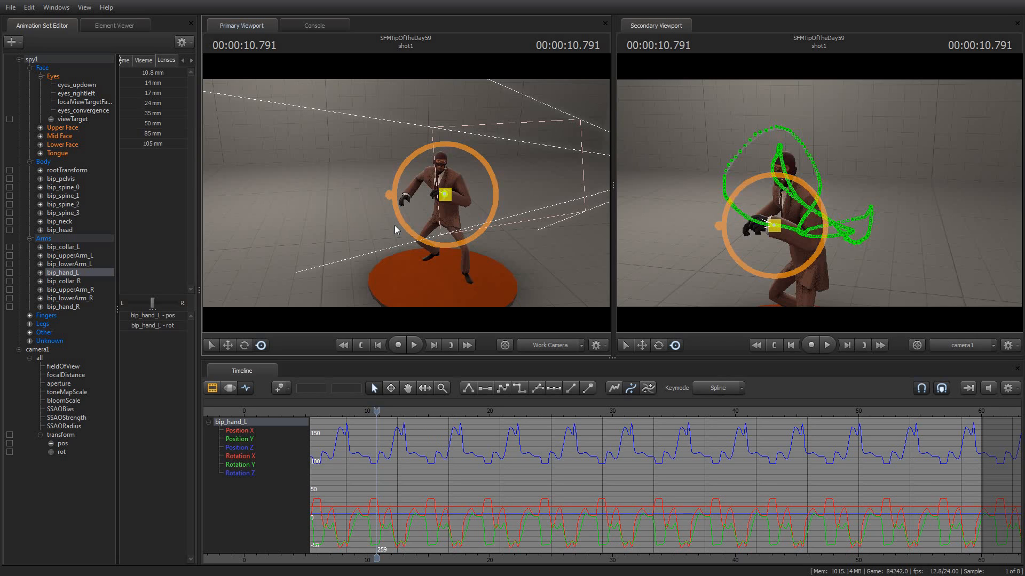
pyautogui.moveTo(473, 413)
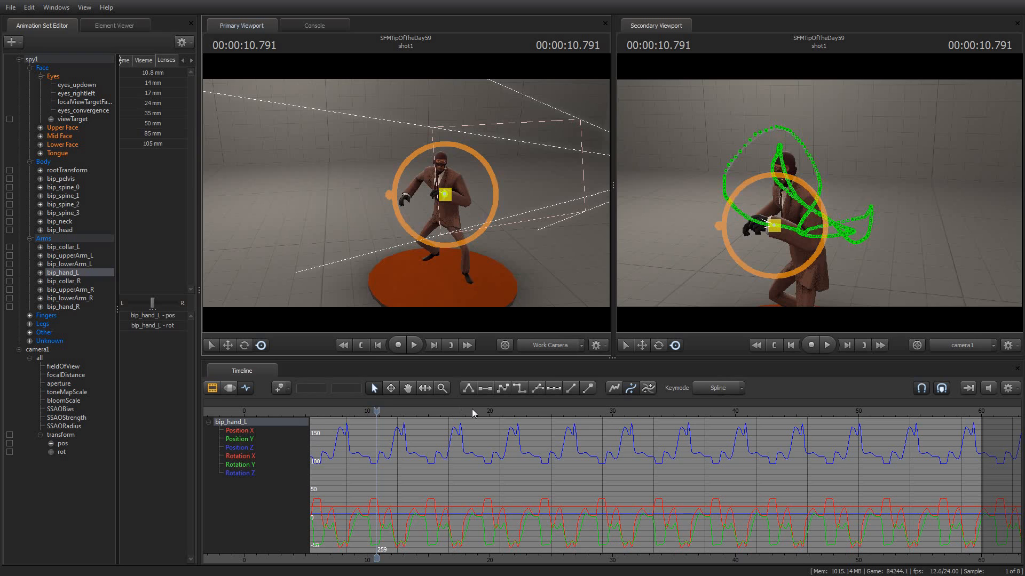
# Step: Play the taunt from the start with the free camera, stopping at frame 0
pyautogui.click(413, 345)
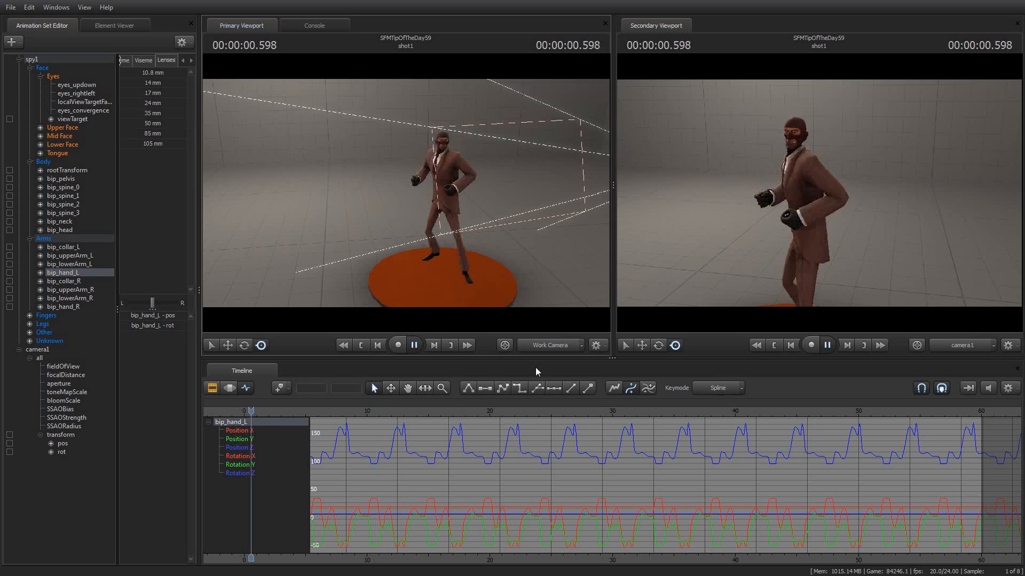
pyautogui.click(413, 344)
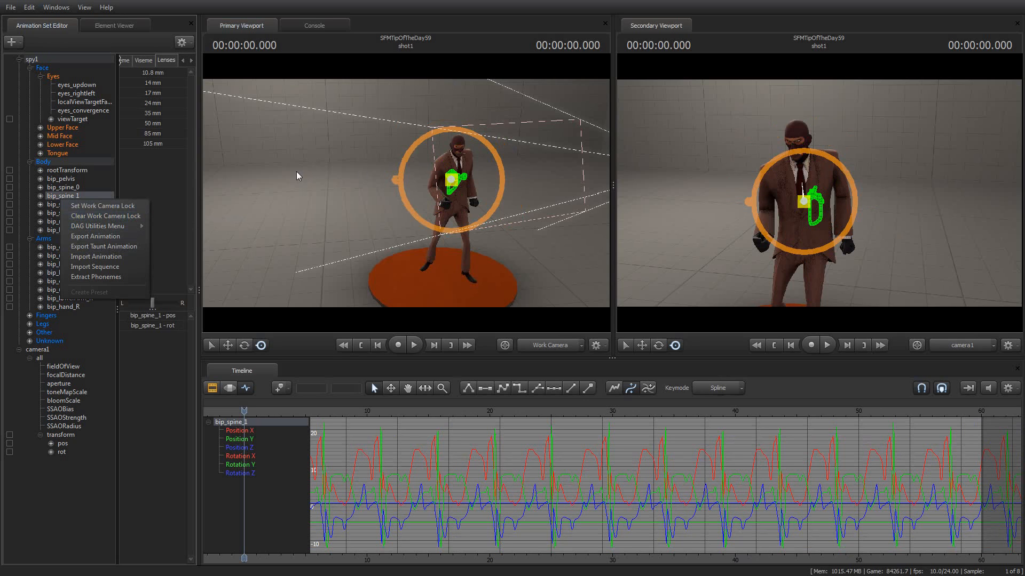
# Step: Check the fieldOfView and camera transform context menus for camera-lock options
pyautogui.click(63, 366)
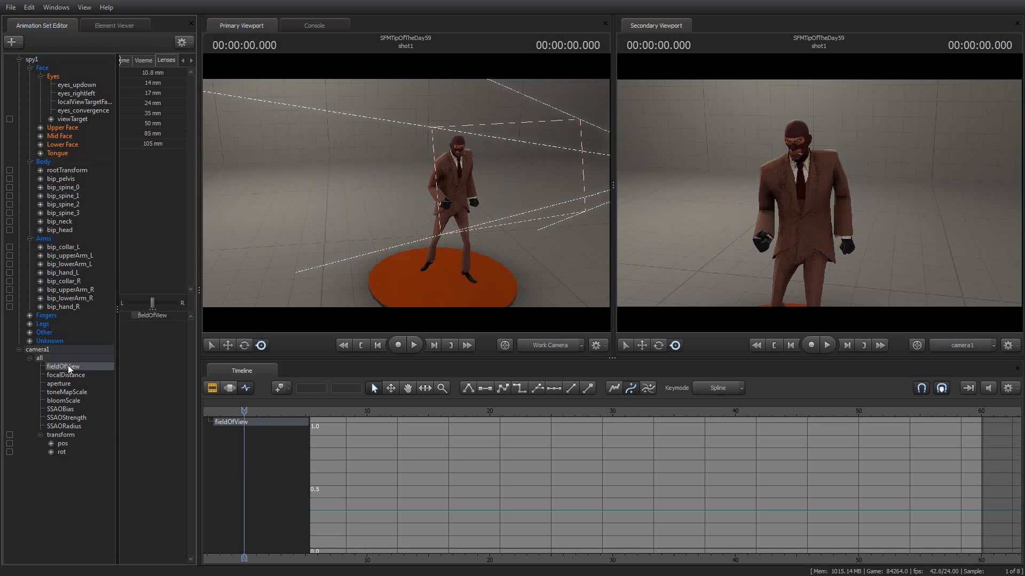
pyautogui.rightClick(62, 367)
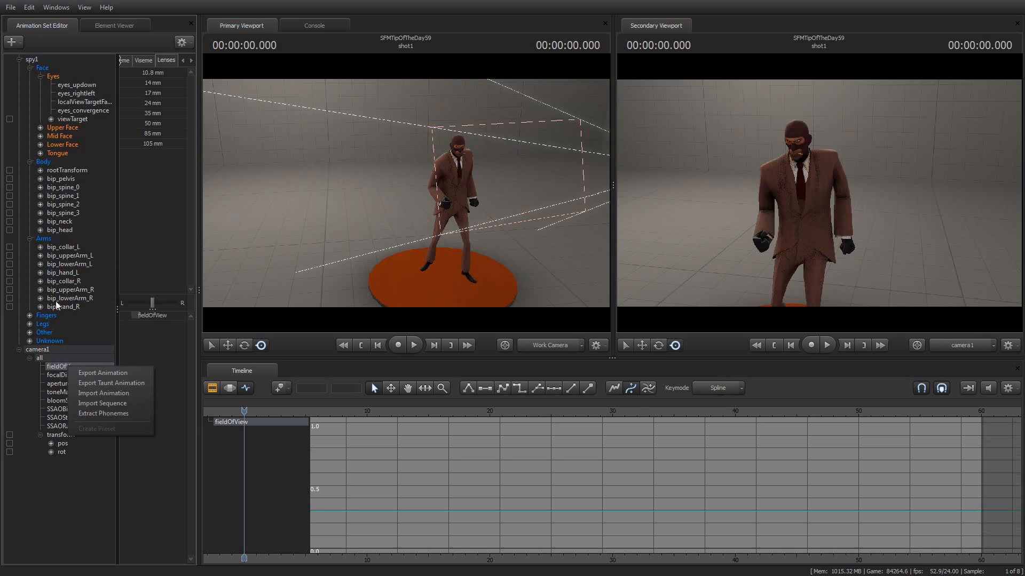
pyautogui.moveTo(215, 237)
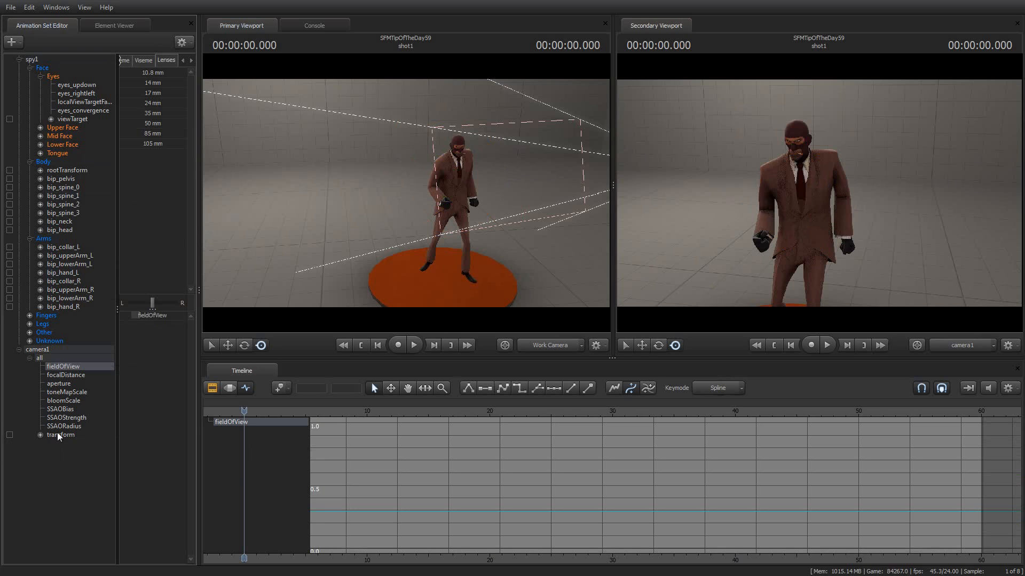
pyautogui.rightClick(61, 434)
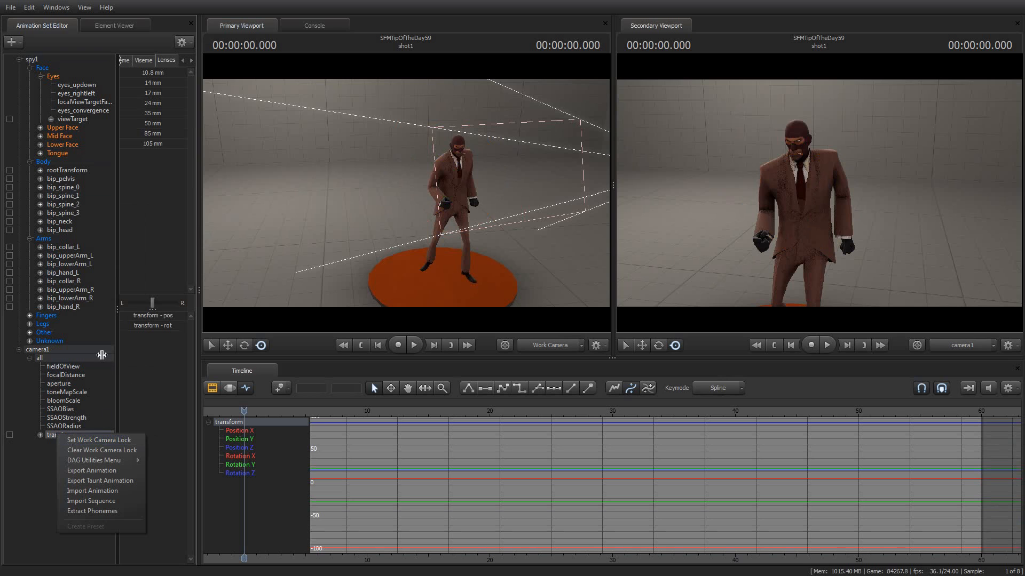
# Step: Set the Work Camera Lock on bip_pelvis and play the taunt from the start
pyautogui.click(63, 187)
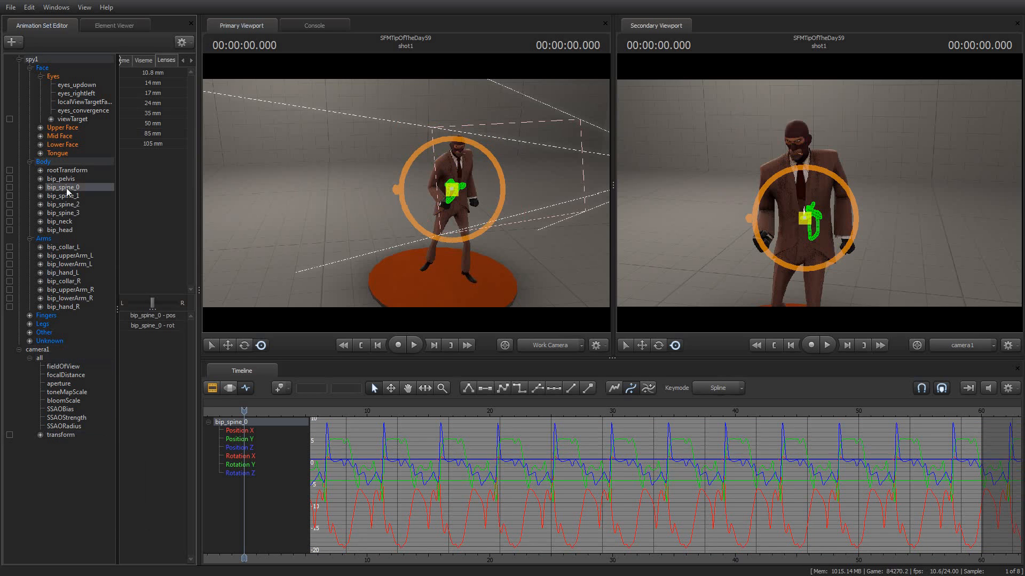
pyautogui.rightClick(62, 180)
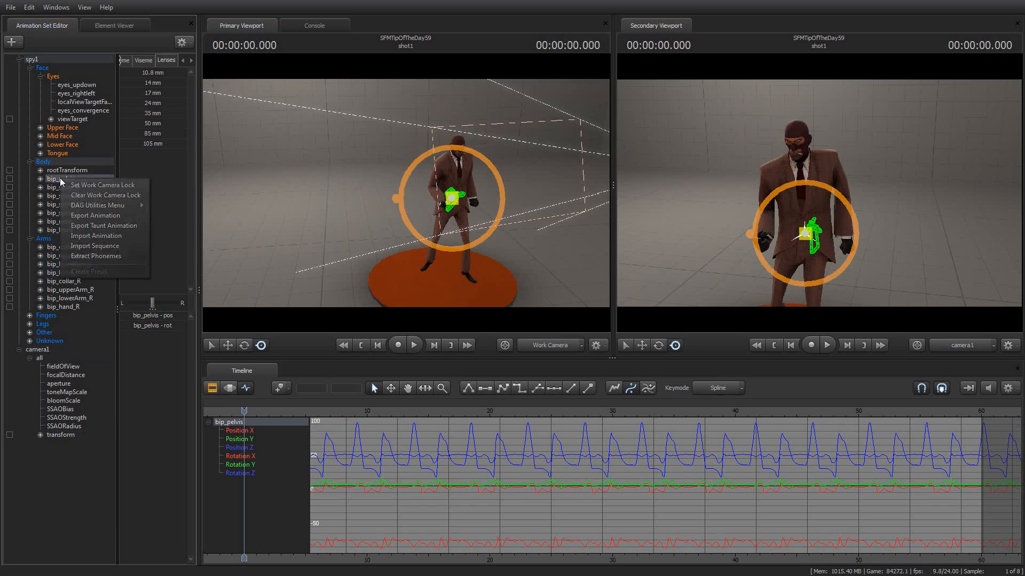
pyautogui.moveTo(76, 145)
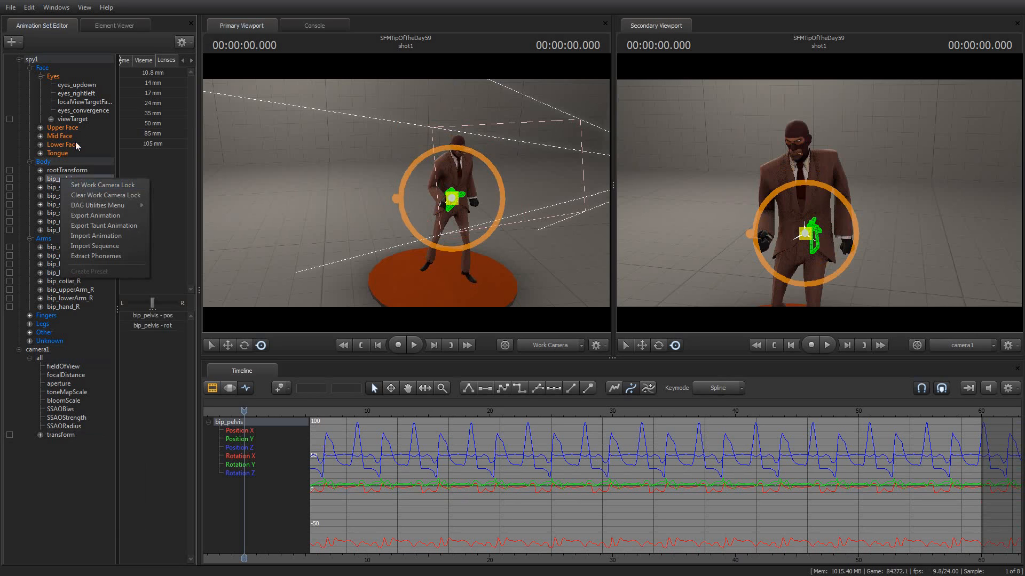
pyautogui.moveTo(52, 175)
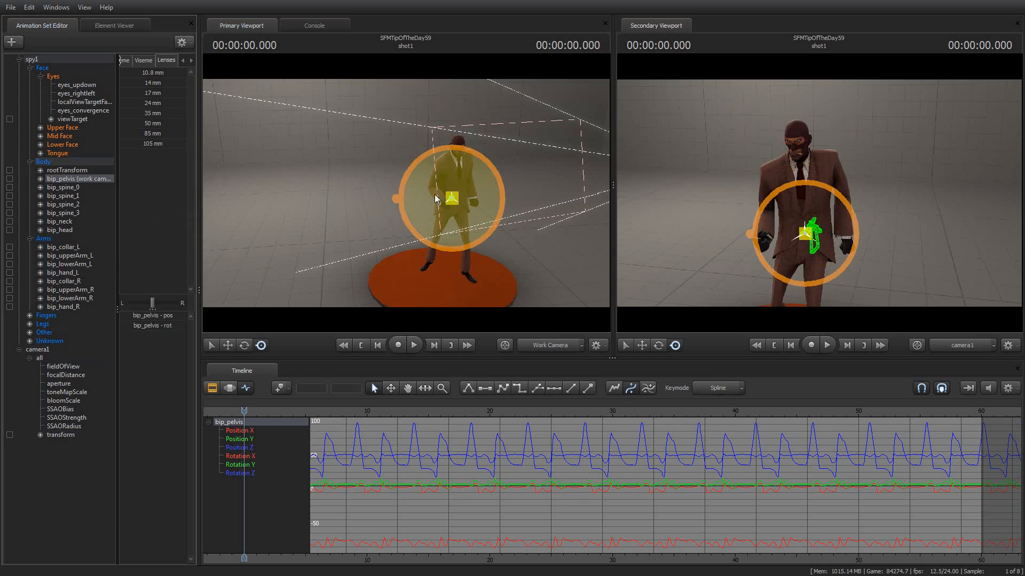
pyautogui.click(413, 345)
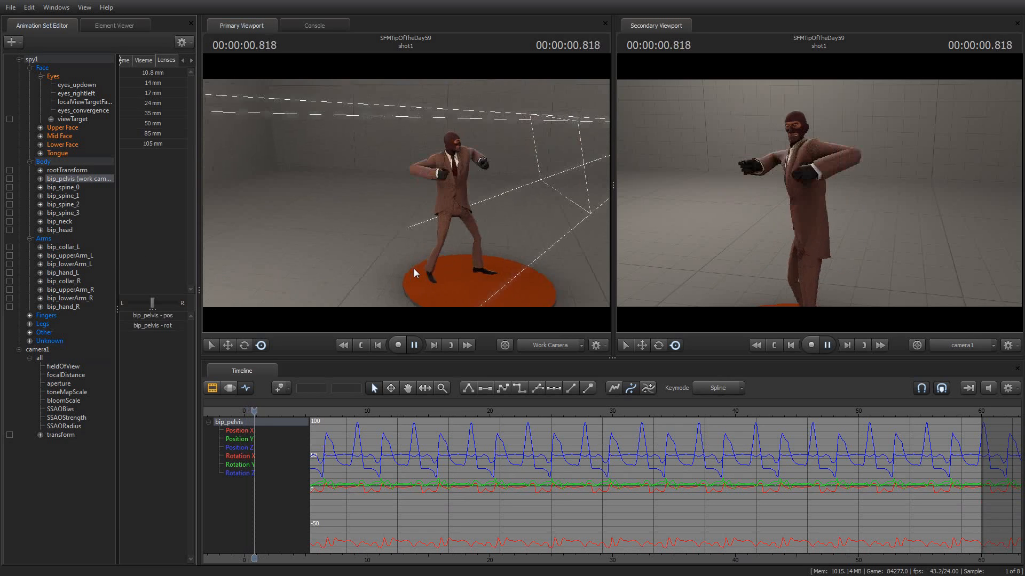